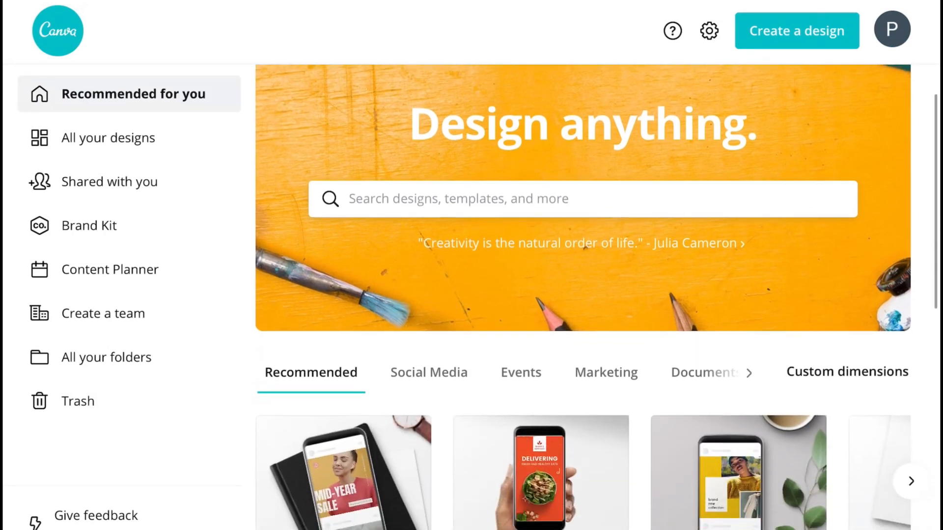
Step: Create a new blank design at custom dimensions of 6.5 by 1 inches
{"action": "scroll", "scroll_direction": "down", "scroll_amount": 3}
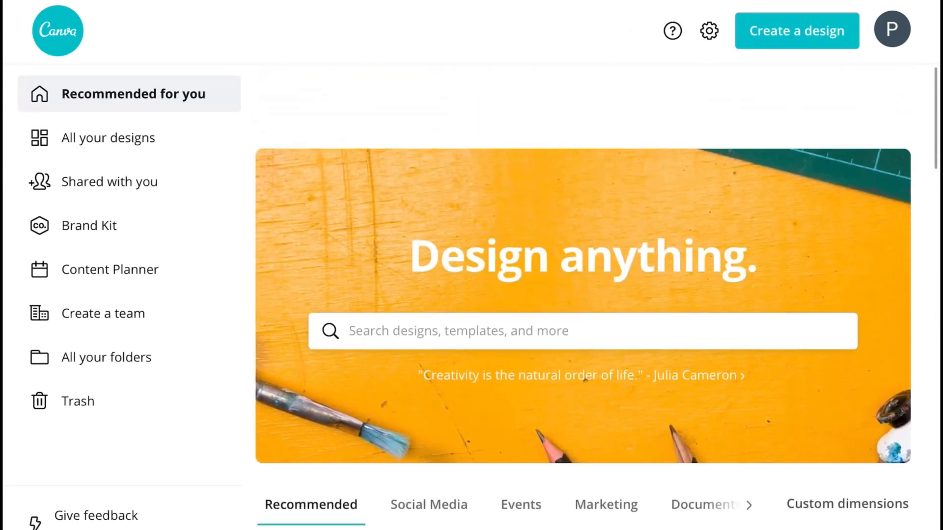
{"action": "scroll", "scroll_direction": "down", "scroll_amount": 3}
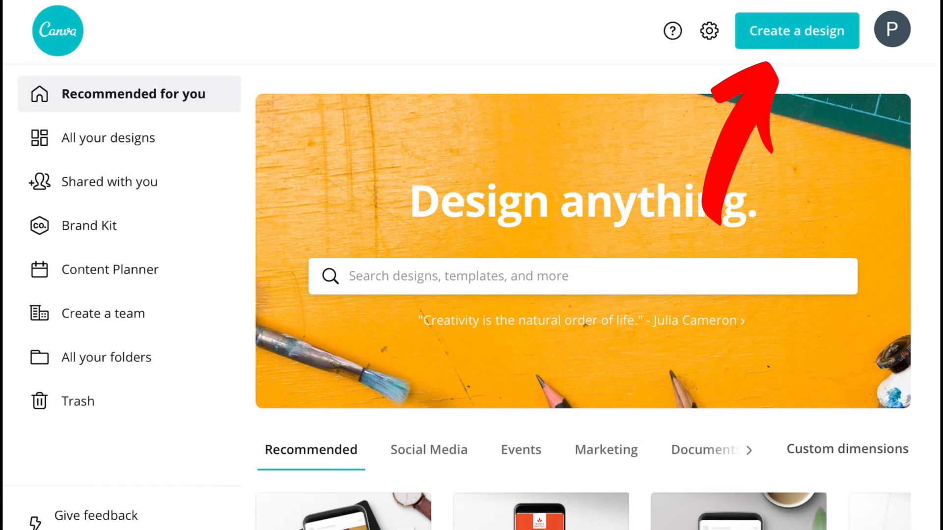
{"action": "left_click", "coordinate": [797, 31]}
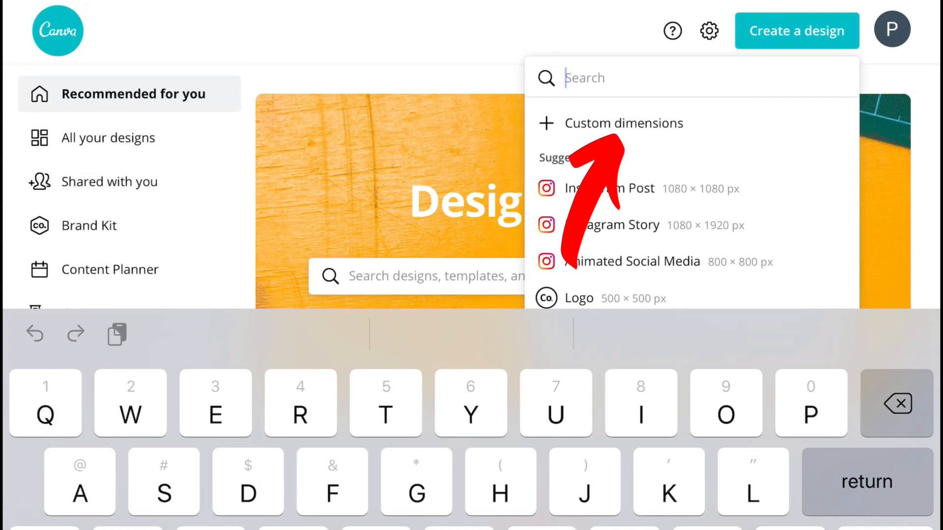
{"action": "left_click", "coordinate": [624, 124]}
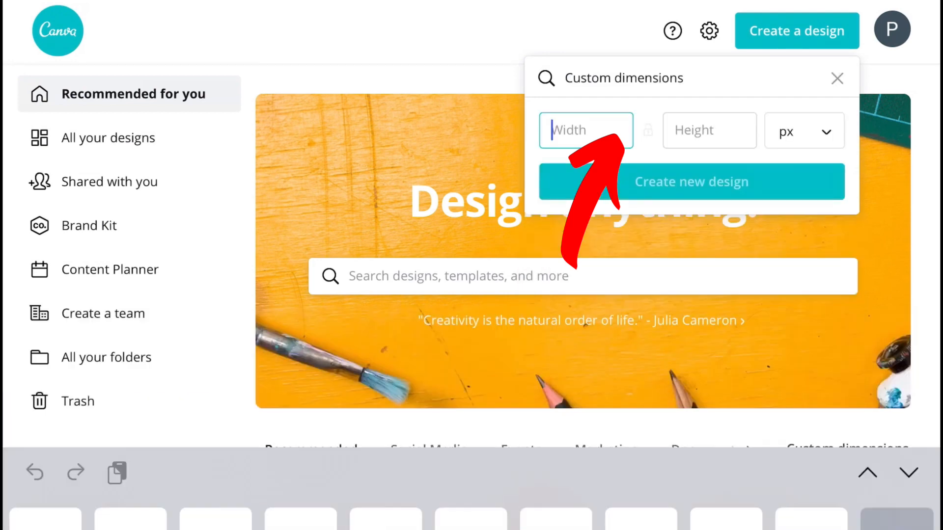
{"action": "left_click", "coordinate": [804, 130]}
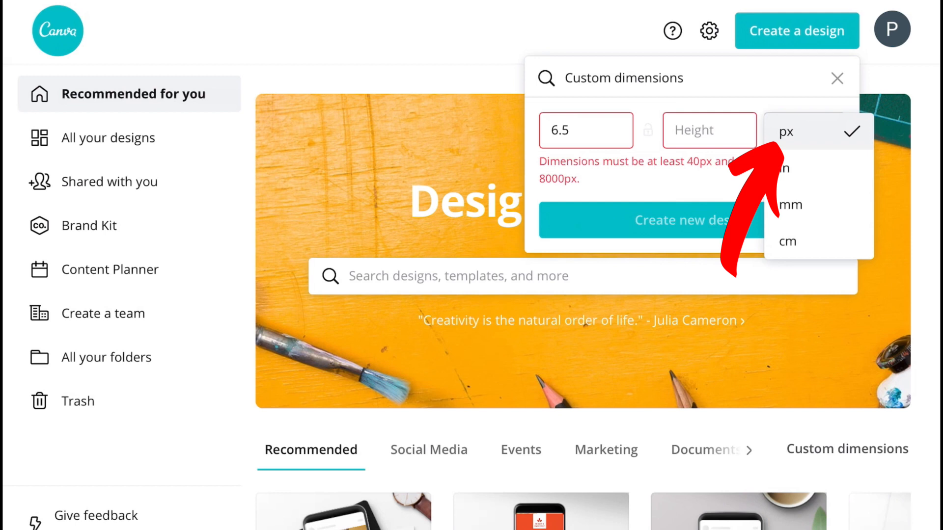
{"action": "left_click", "coordinate": [784, 167]}
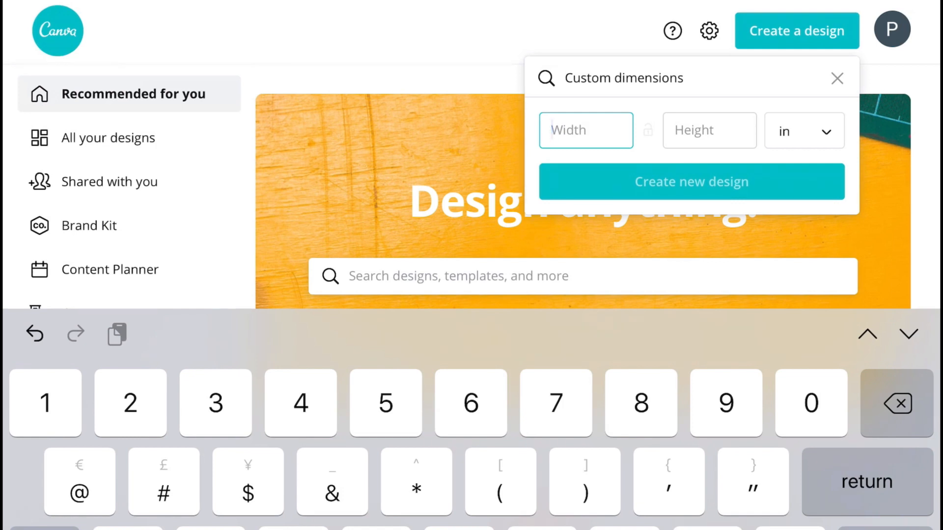
{"action": "type", "text": "6.5"}
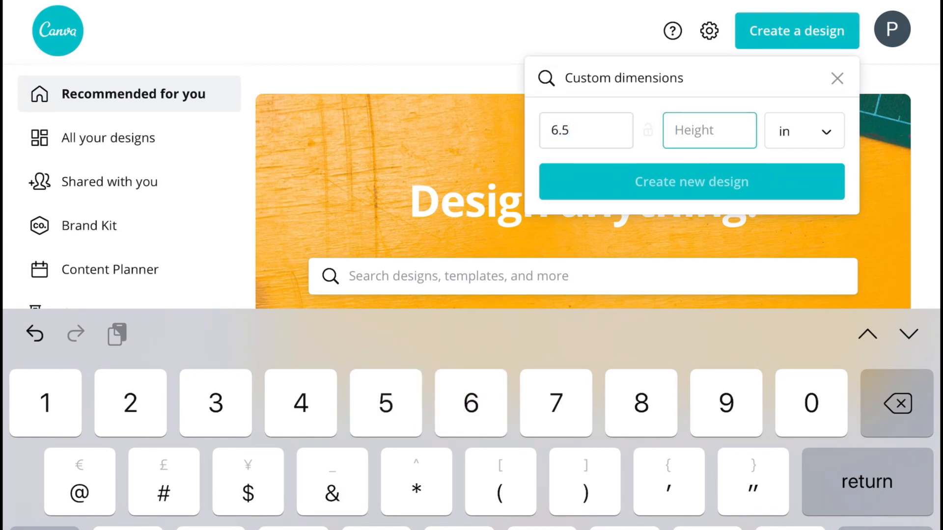
{"action": "type", "text": "1"}
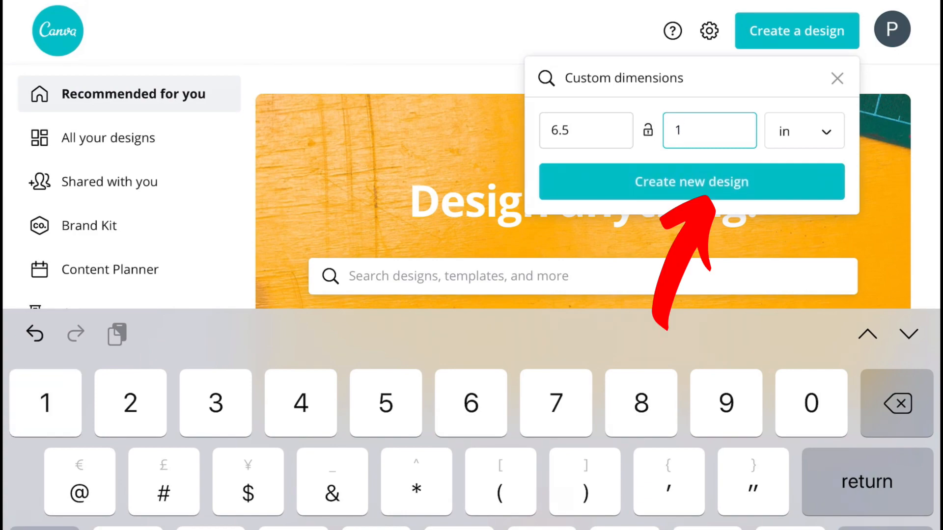
{"action": "left_click", "coordinate": [692, 182]}
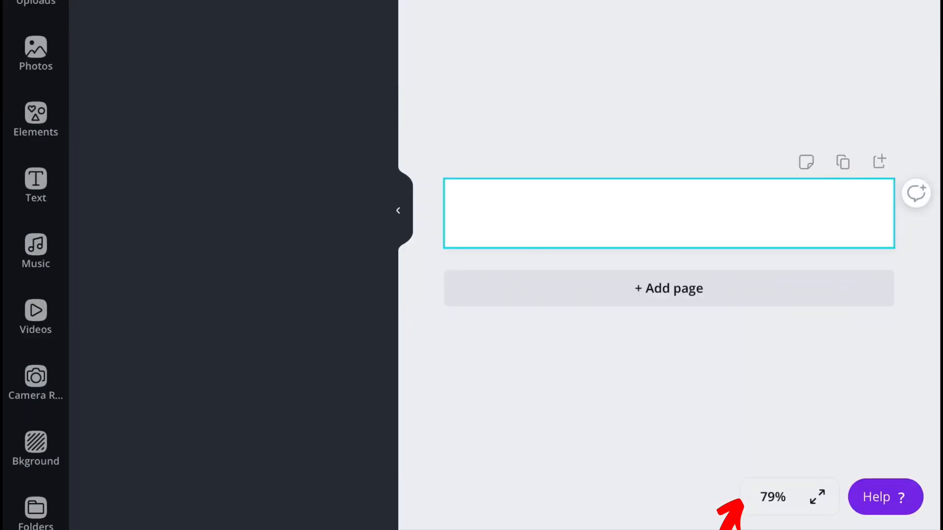
Step: Zoom in so the blank label fills more of the workspace
{"action": "left_click", "coordinate": [774, 497]}
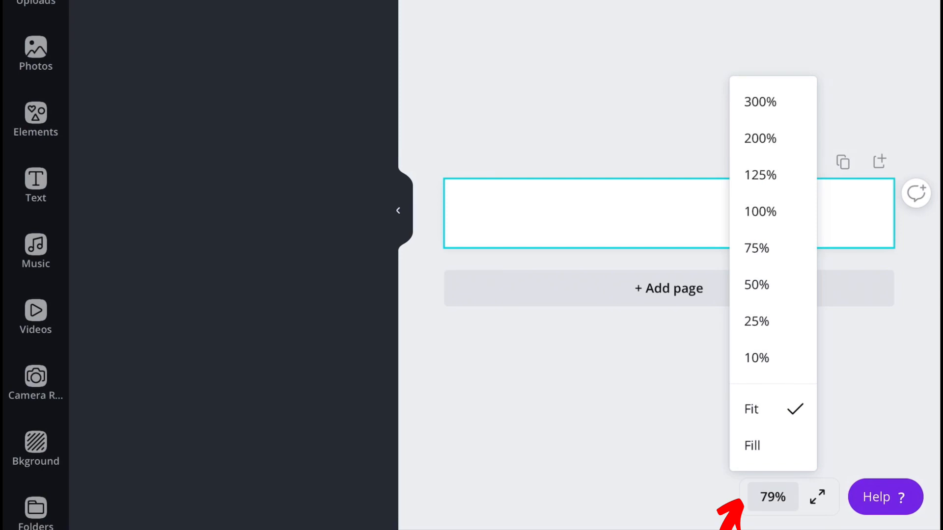
{"action": "left_click", "coordinate": [759, 212]}
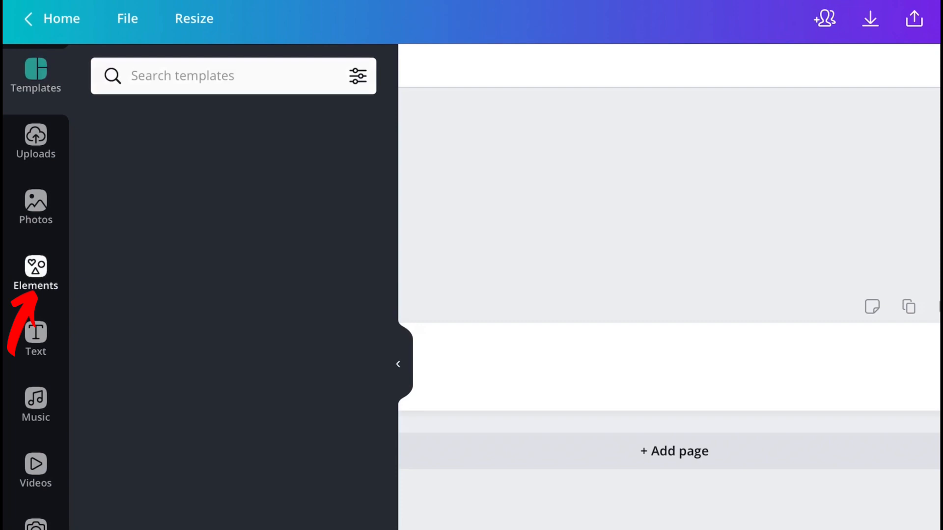
Step: Add a straight line from Elements, colour it black and make two vertical dividers
{"action": "left_click", "coordinate": [35, 274]}
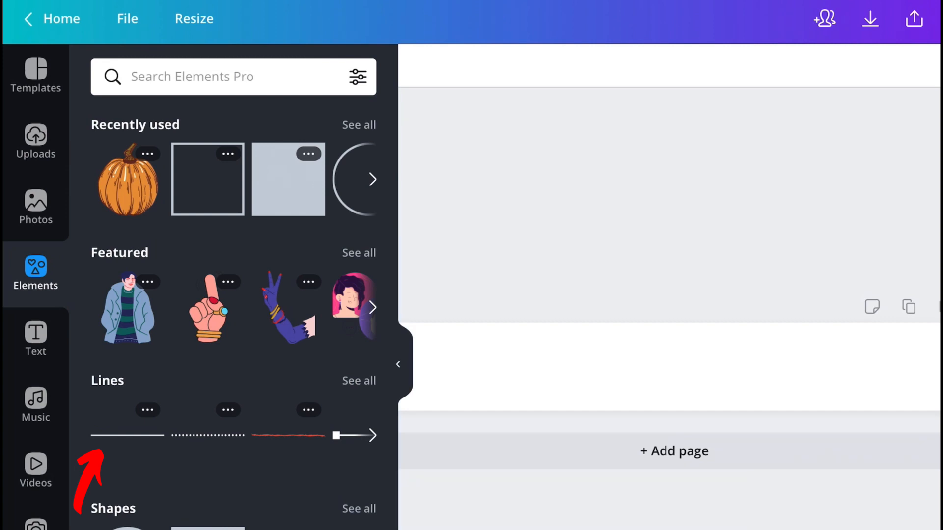
{"action": "left_click", "coordinate": [127, 436]}
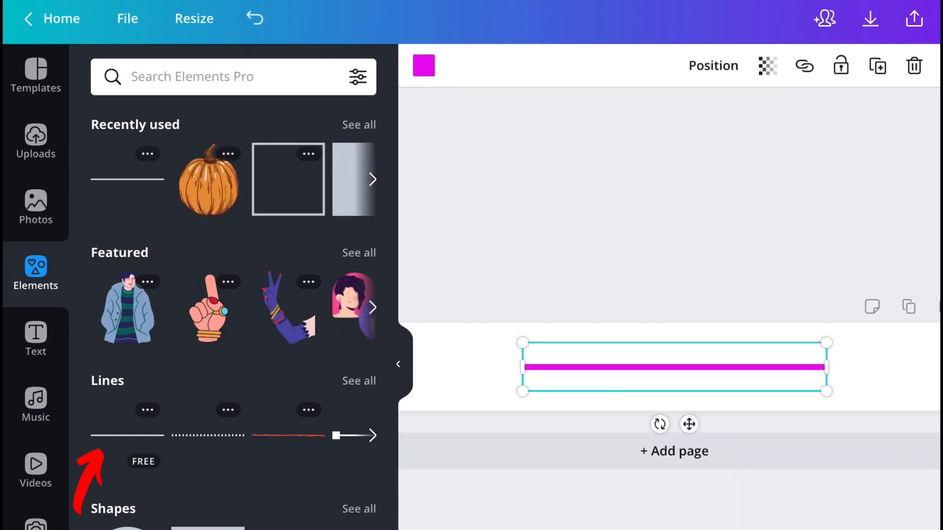
{"action": "left_click", "coordinate": [423, 66]}
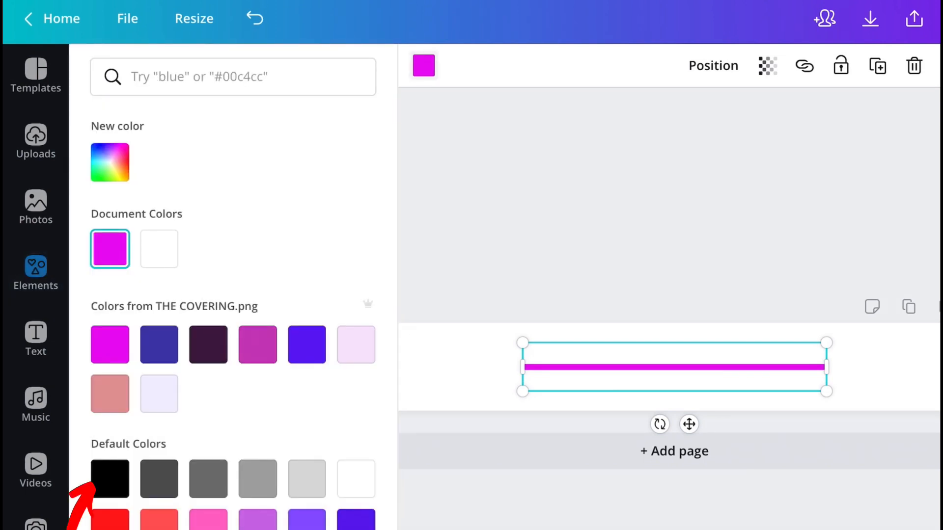
{"action": "left_click", "coordinate": [109, 479]}
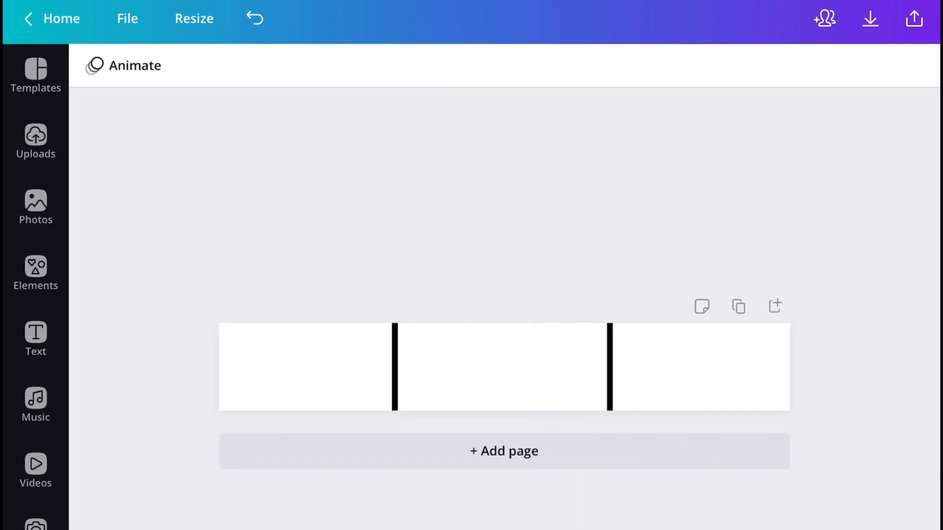
{"action": "left_click", "coordinate": [36, 339]}
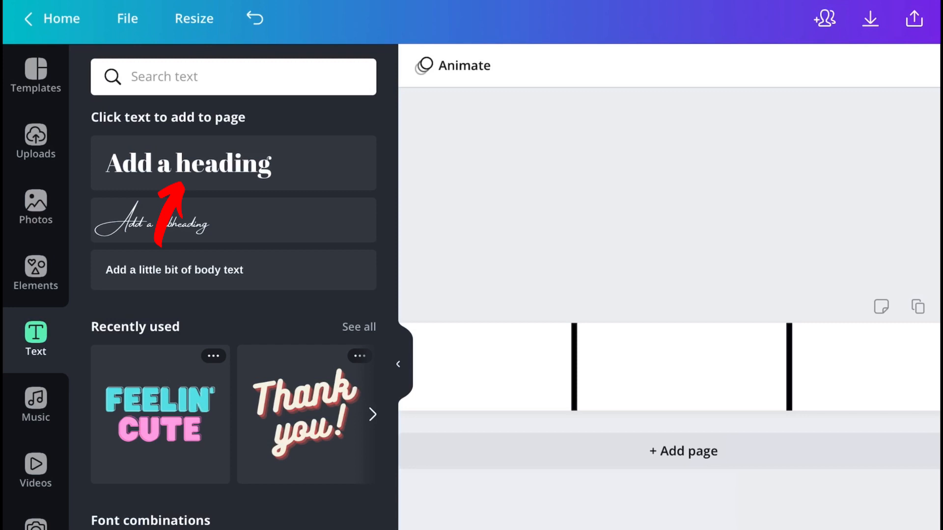
Step: Add a 'Plants For Skin' heading at font size 14 and duplicate it
{"action": "left_click", "coordinate": [188, 162]}
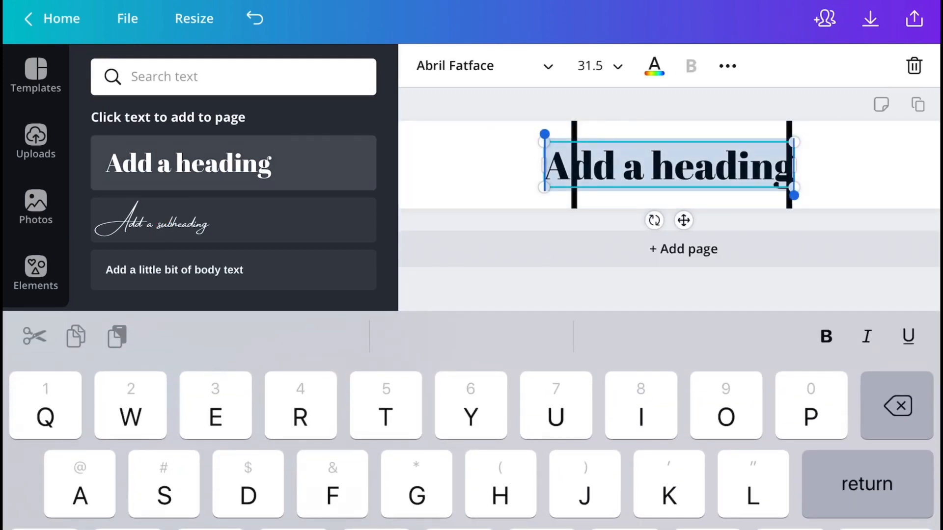
{"action": "type", "text": "Pla"}
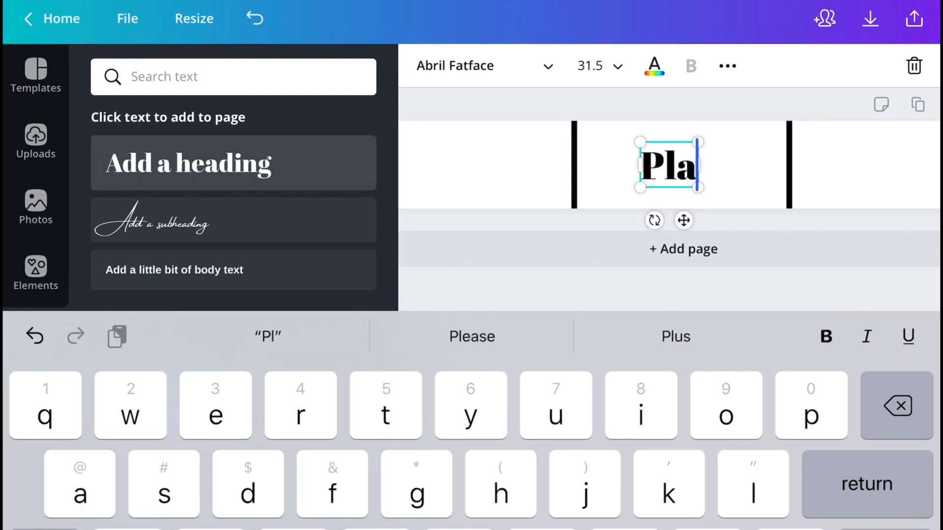
{"action": "type", "text": "nts Fo"}
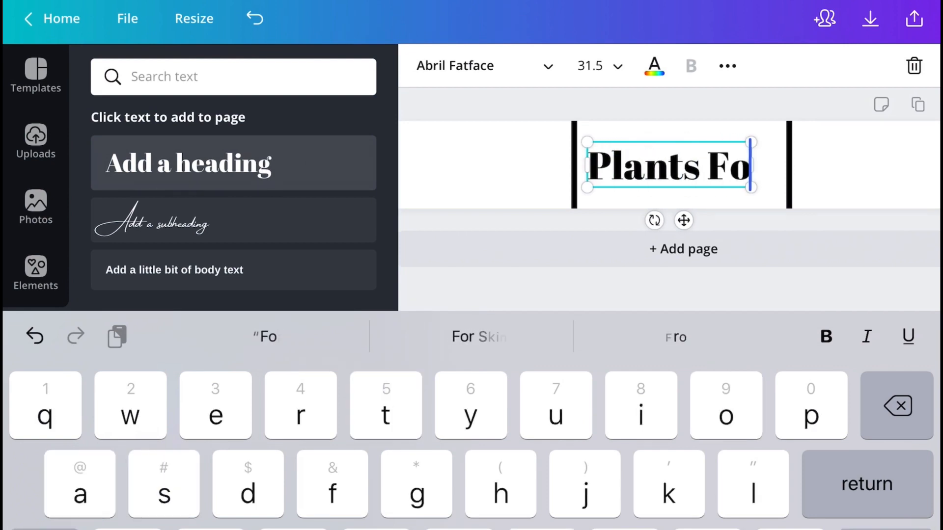
{"action": "type", "text": "r Skin"}
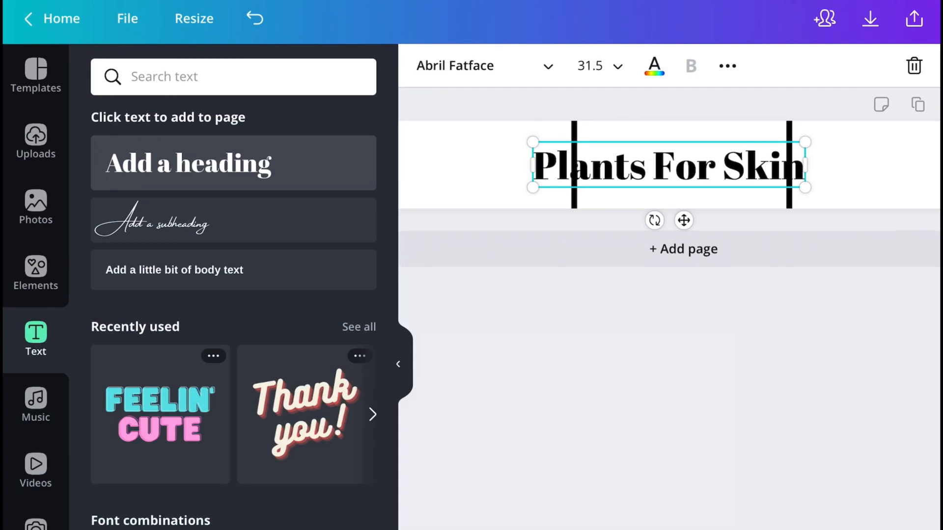
{"action": "left_click", "coordinate": [590, 66]}
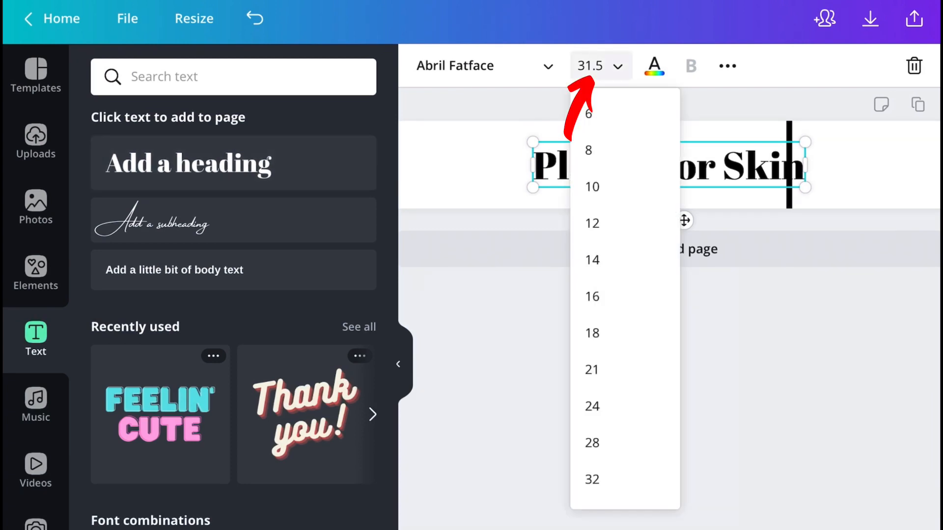
{"action": "left_click", "coordinate": [591, 259]}
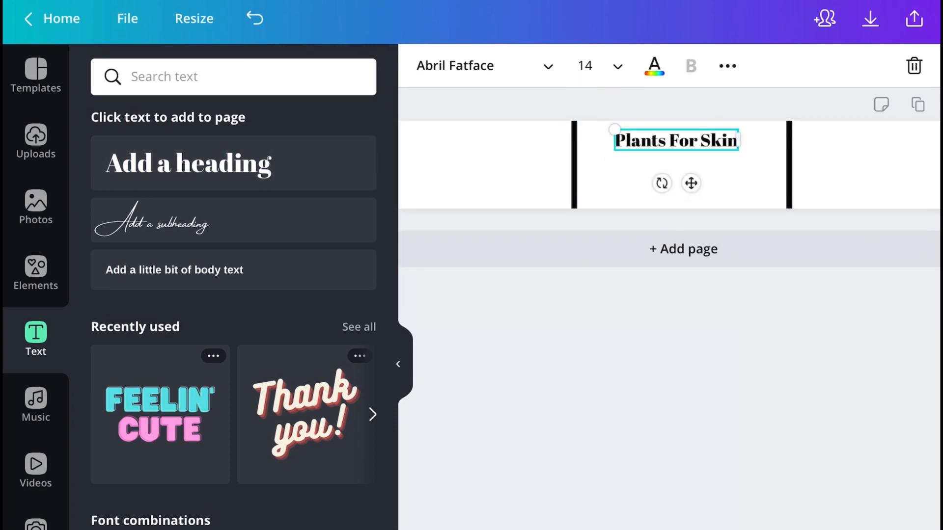
{"action": "left_click", "coordinate": [877, 66]}
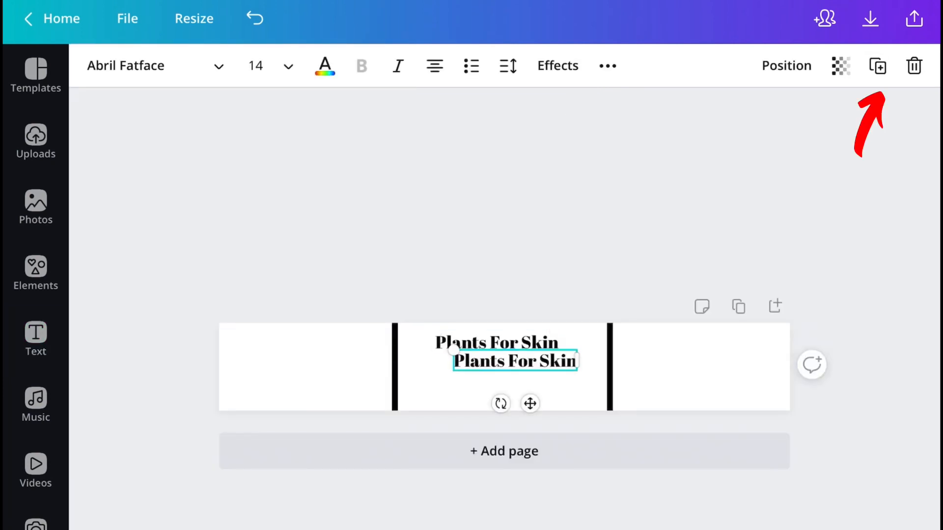
Step: Rewrite the copy as 'Body Butter' and move a copied heading into the left section
{"action": "left_click", "coordinate": [514, 361]}
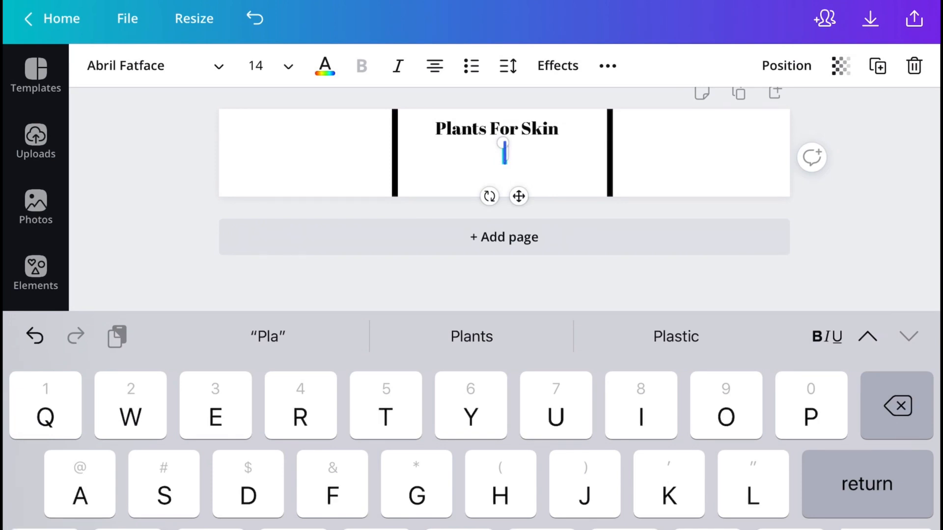
{"action": "type", "text": "Body Butter"}
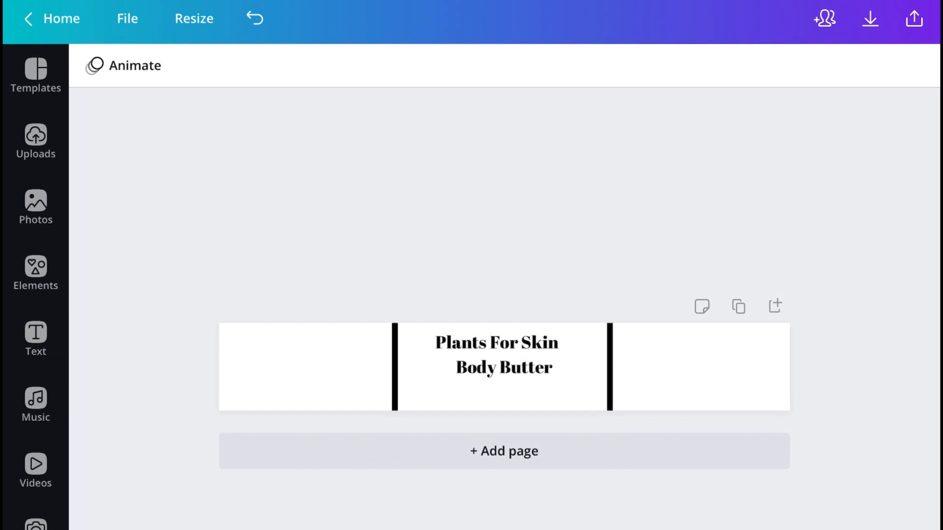
{"action": "left_click", "coordinate": [495, 343]}
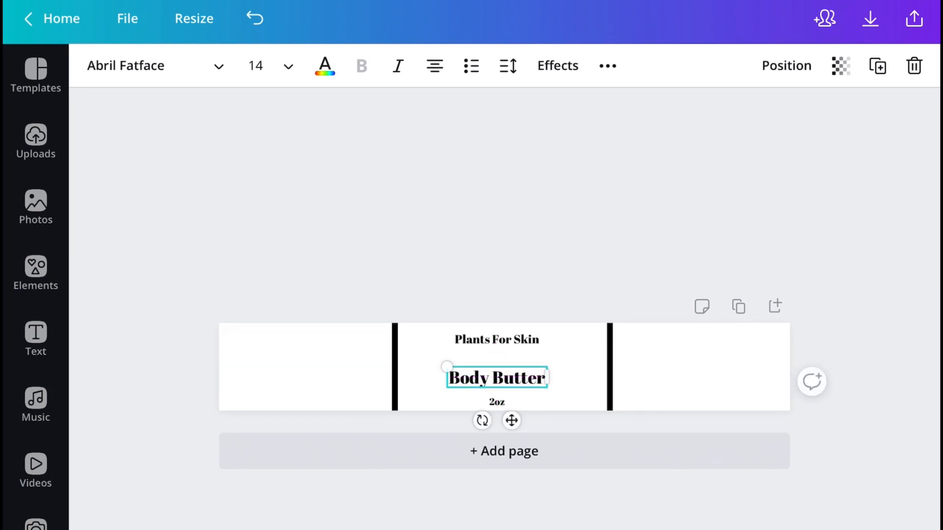
{"action": "left_click_drag", "start_coordinate": [497, 377], "coordinate": [299, 350]}
{"action": "type", "text": "Ingredients"}
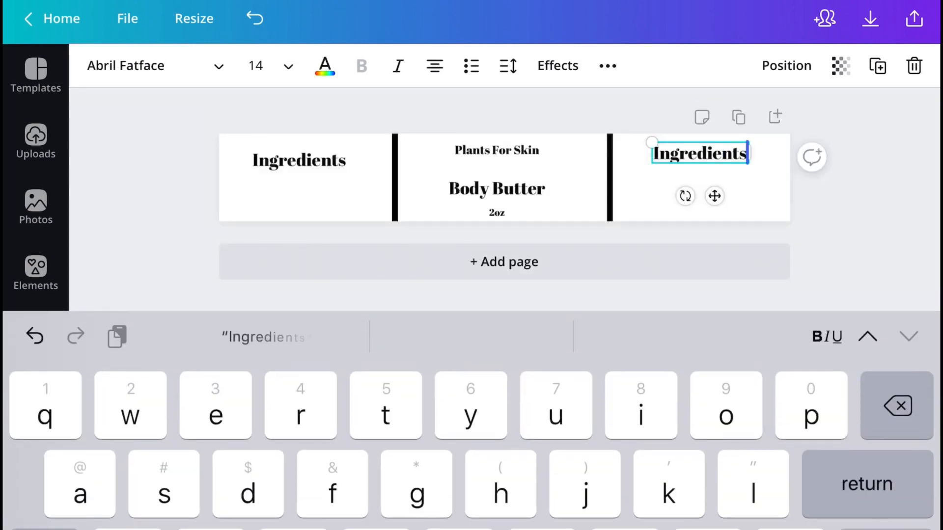
Step: Write the 'Shea Butter, Grapeseed Oil' ingredients and the usage line 'Massage butter on dry skin.'
{"action": "type", "text": "How to use:"}
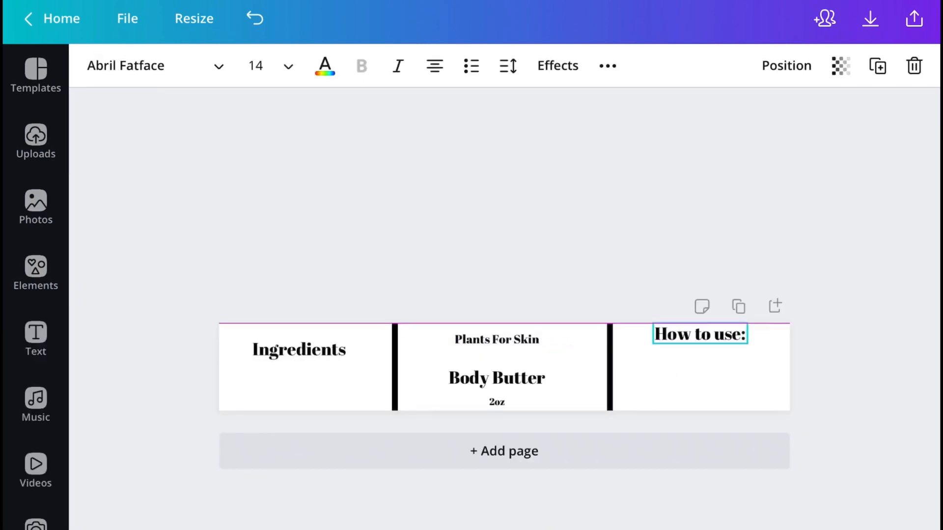
{"action": "left_click", "coordinate": [298, 350]}
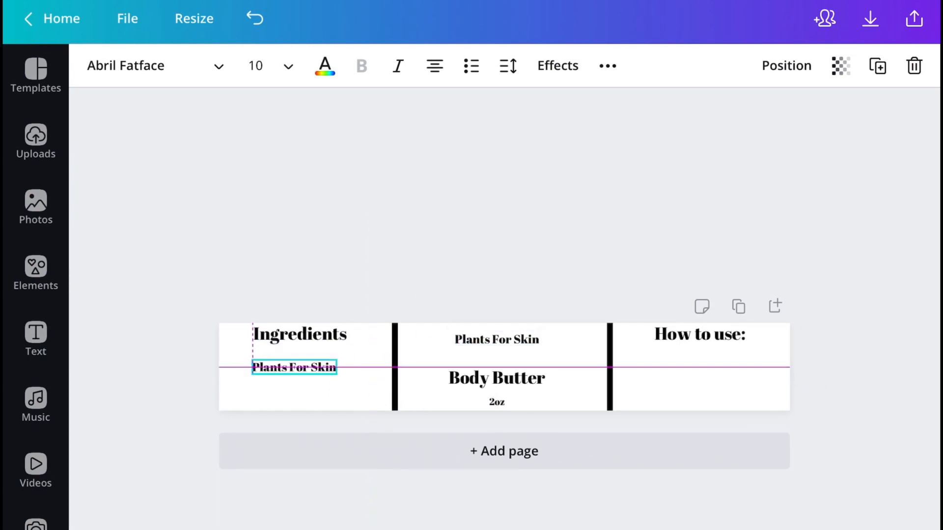
{"action": "double_click", "coordinate": [293, 366]}
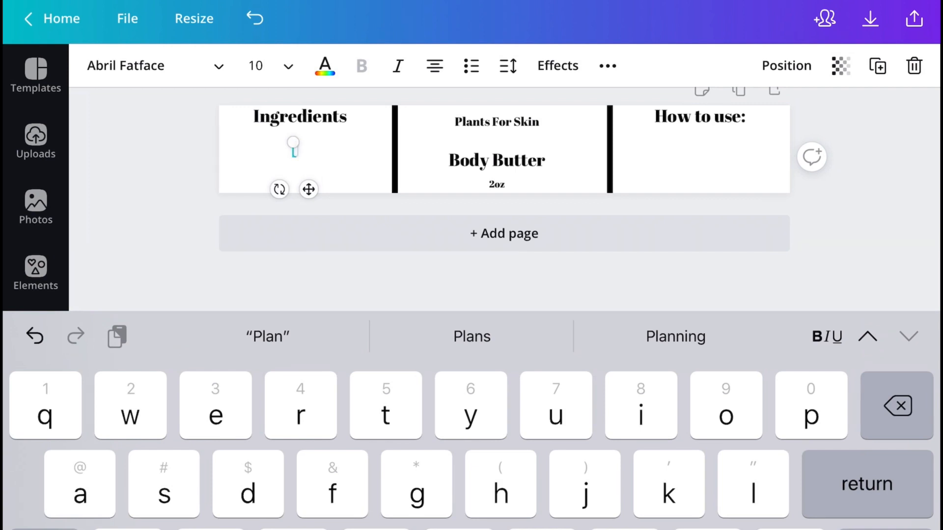
{"action": "type", "text": "Shea Butter"}
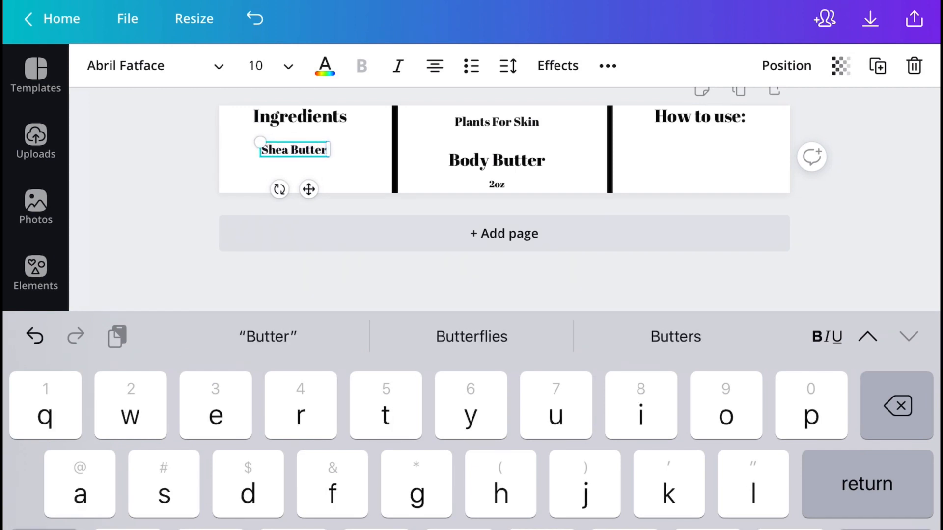
{"action": "type", "text": ", Grapeseed Oil"}
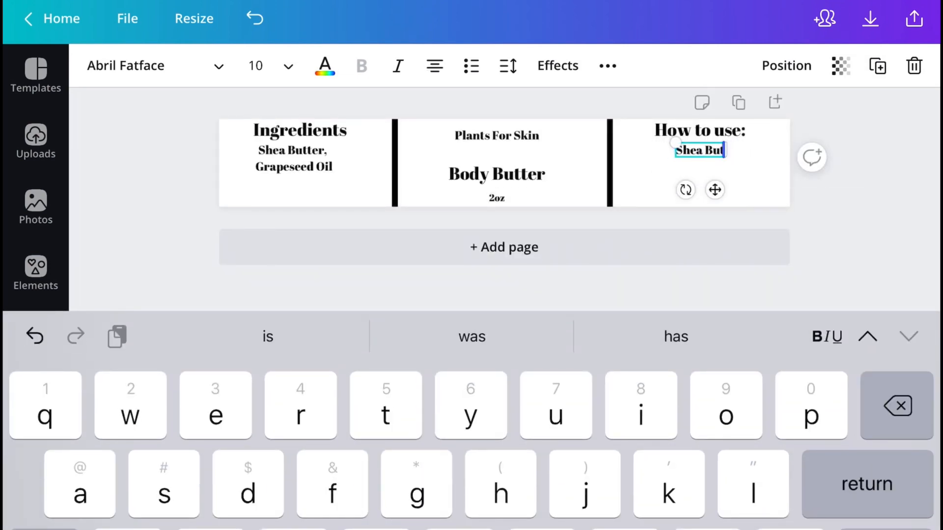
{"action": "type", "text": "Massage butter"}
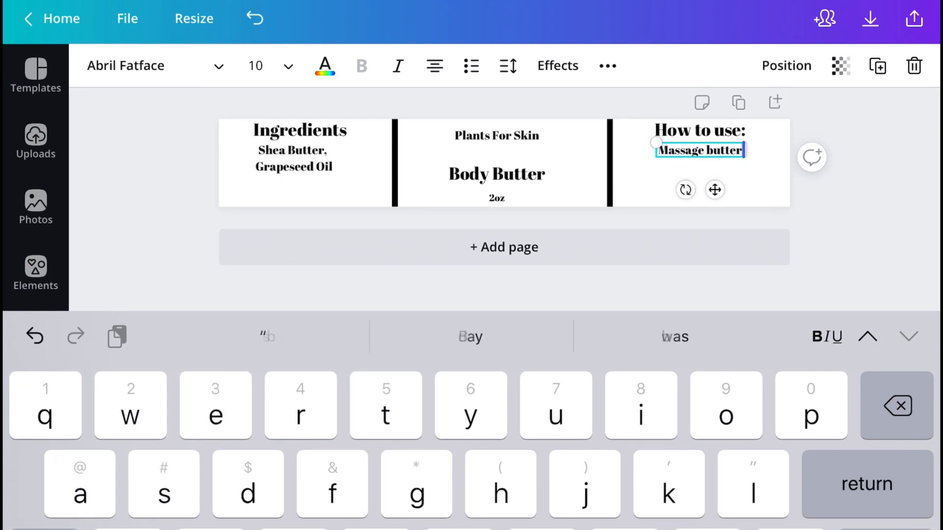
{"action": "type", "text": "on dry skin."}
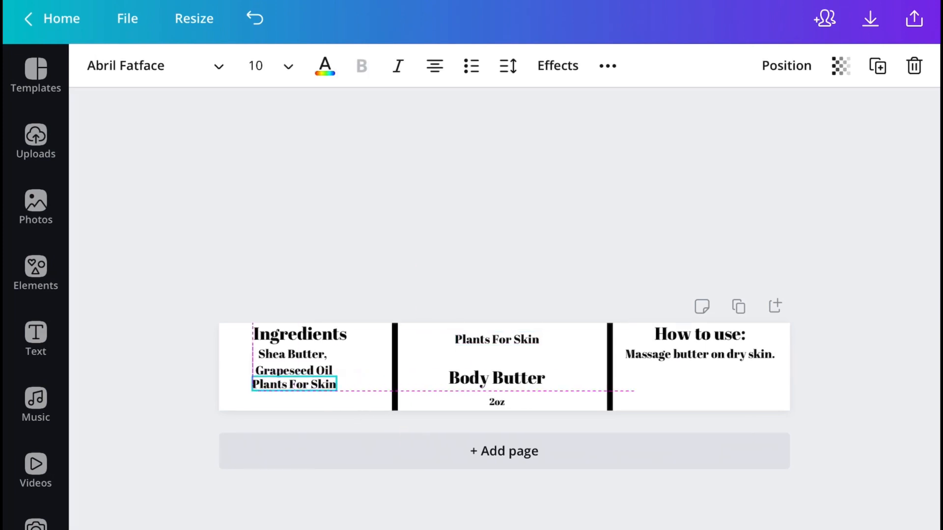
Step: Edit the copied text to 'PO Box 1099' and shrink the ingredients list font
{"action": "left_click", "coordinate": [294, 384]}
{"action": "type", "text": "Pl"}
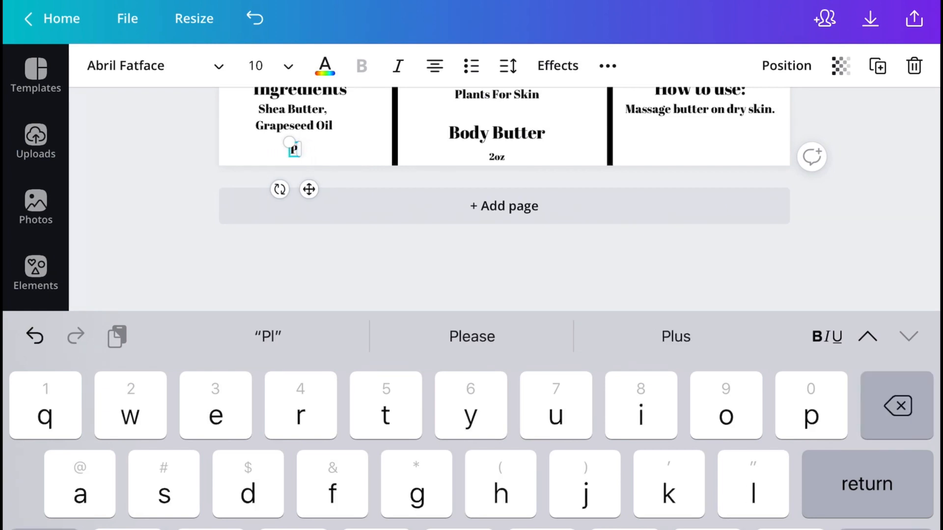
{"action": "type", "text": "O Box 1099"}
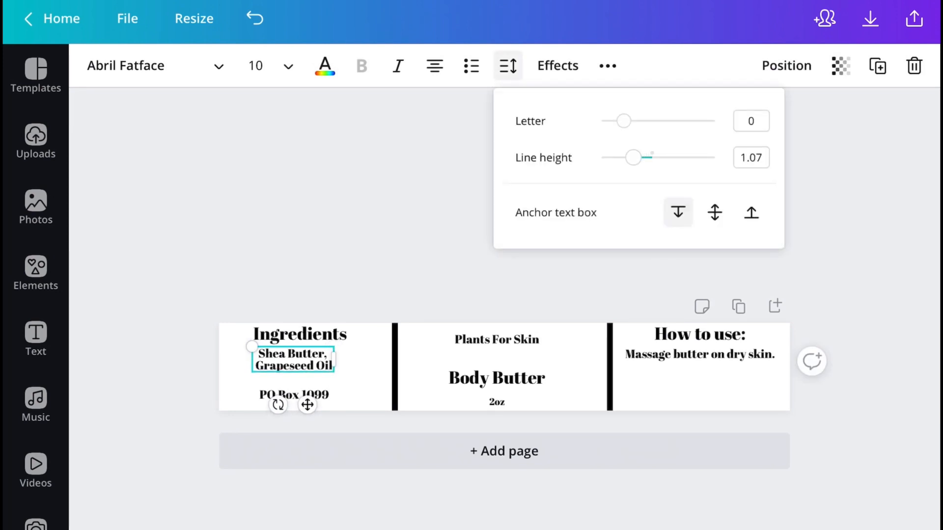
{"action": "left_click", "coordinate": [507, 66]}
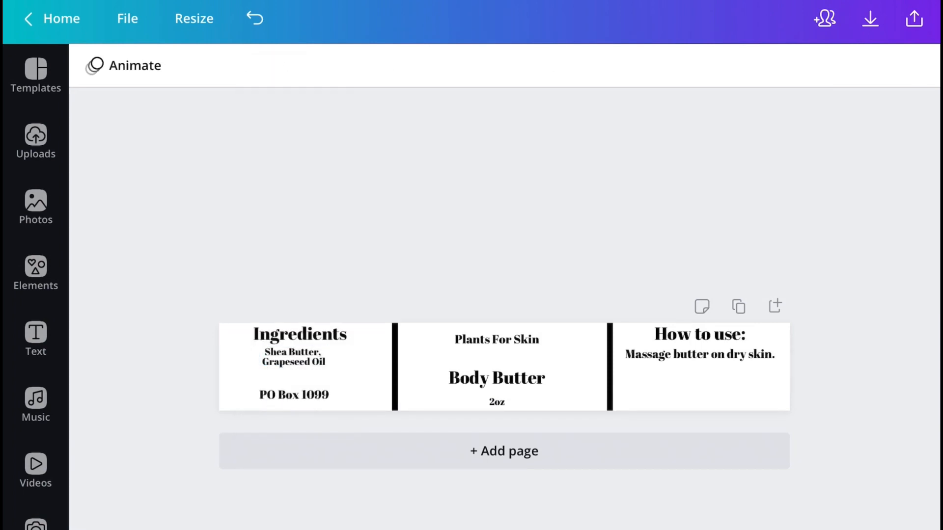
{"action": "left_click", "coordinate": [495, 378]}
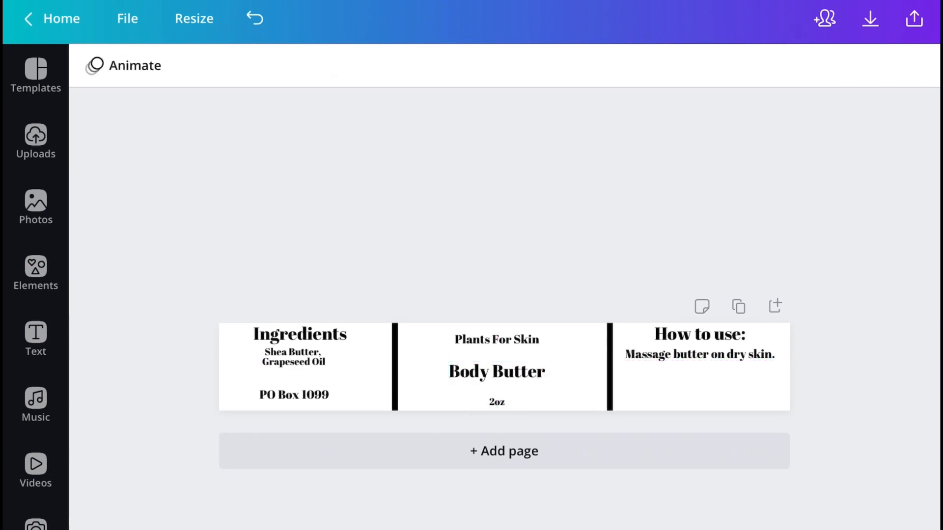
{"action": "left_click", "coordinate": [36, 268]}
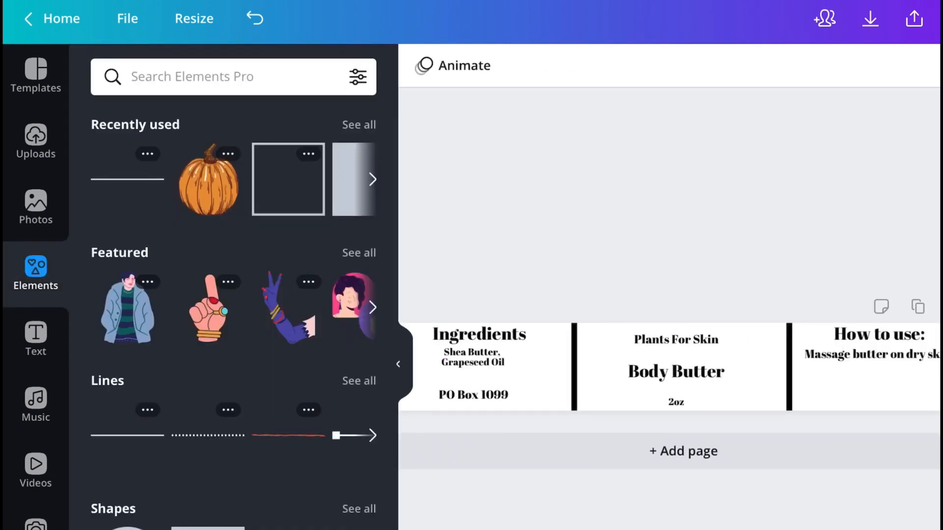
Step: Search 'Hearts', place the pink scribbled heart under the How to use text and shrink it
{"action": "left_click", "coordinate": [210, 77]}
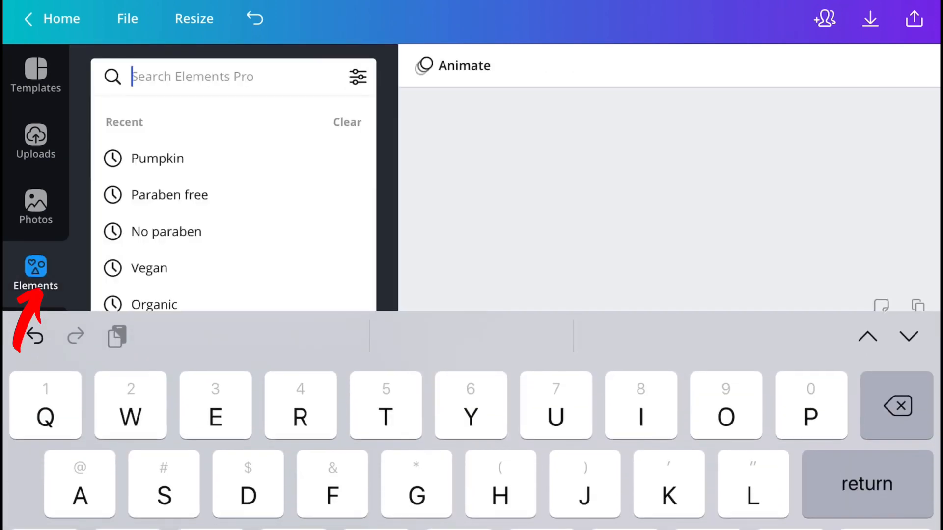
{"action": "type", "text": "Hearts"}
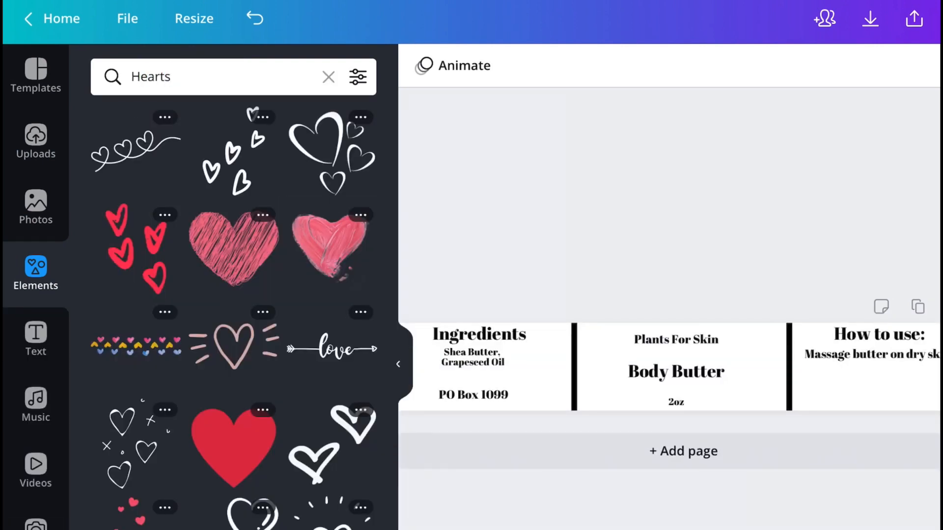
{"action": "left_click", "coordinate": [234, 248]}
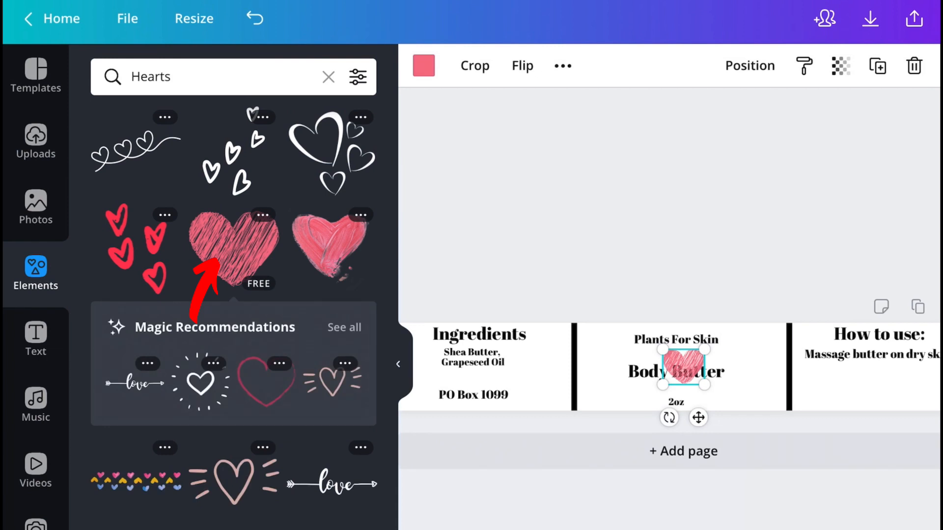
{"action": "left_click_drag", "start_coordinate": [676, 368], "coordinate": [885, 391]}
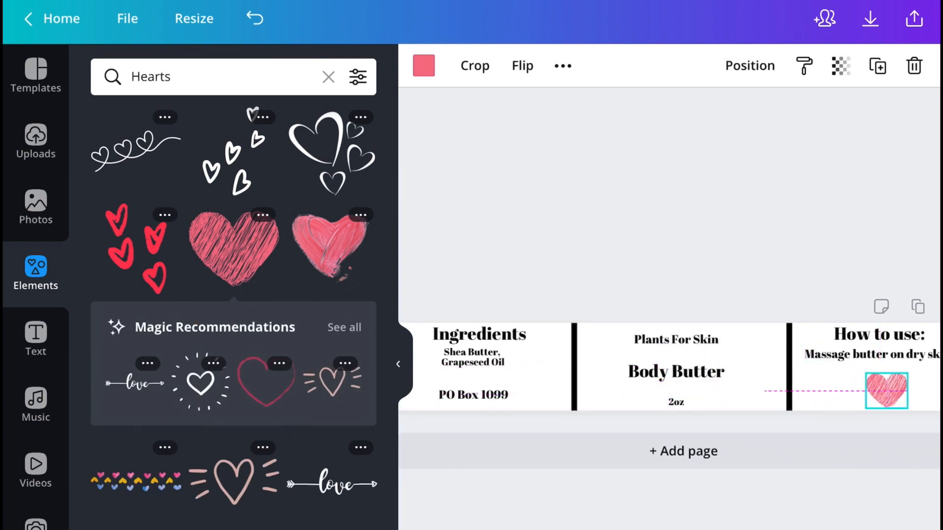
{"action": "left_click_drag", "start_coordinate": [886, 391], "coordinate": [904, 388]}
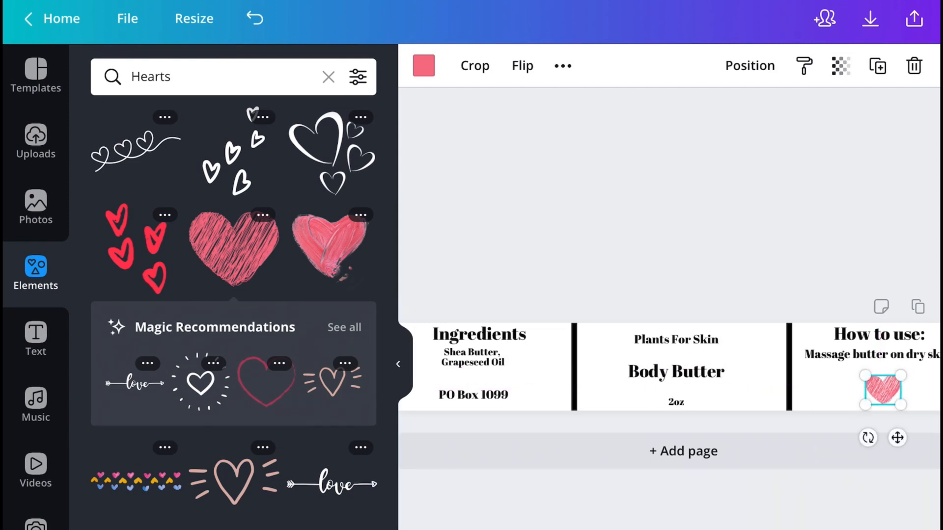
Step: Rename the design to 'Body Butter Label' via the File menu
{"action": "left_click", "coordinate": [126, 18]}
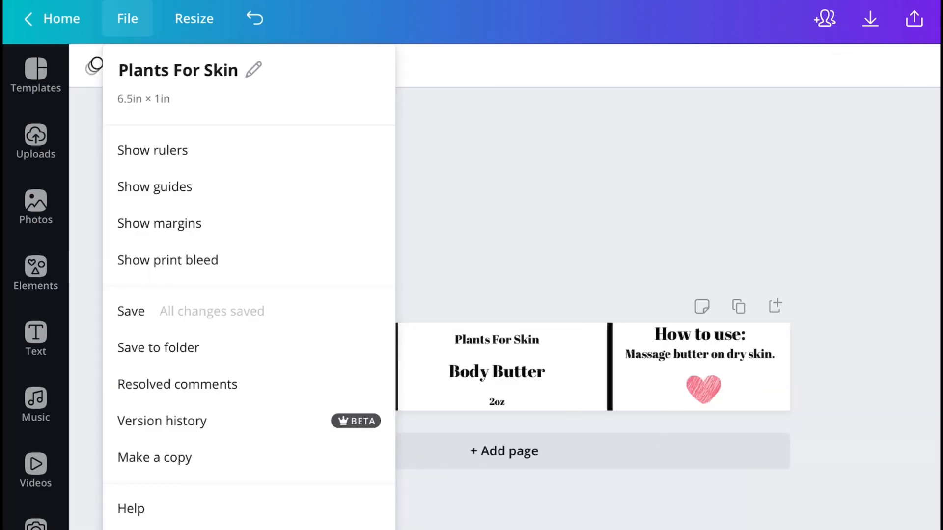
{"action": "left_click", "coordinate": [178, 70]}
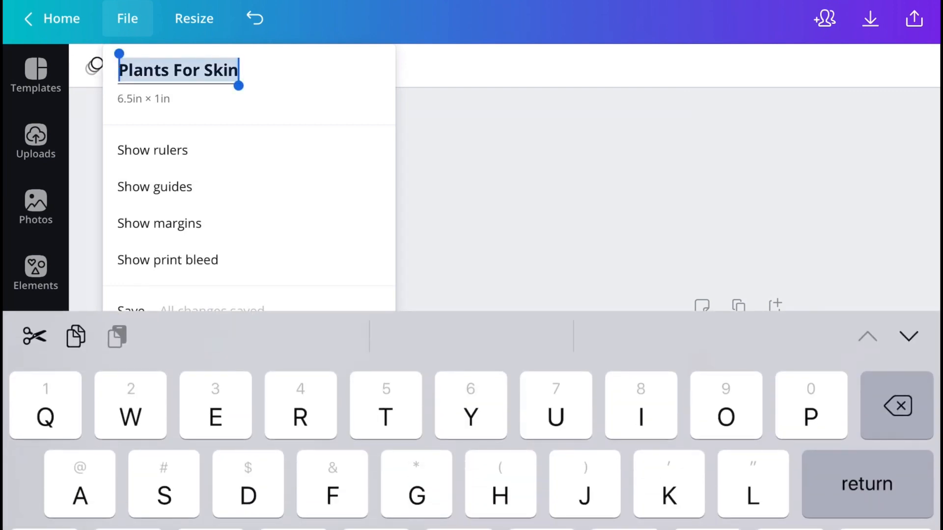
{"action": "type", "text": "Body"}
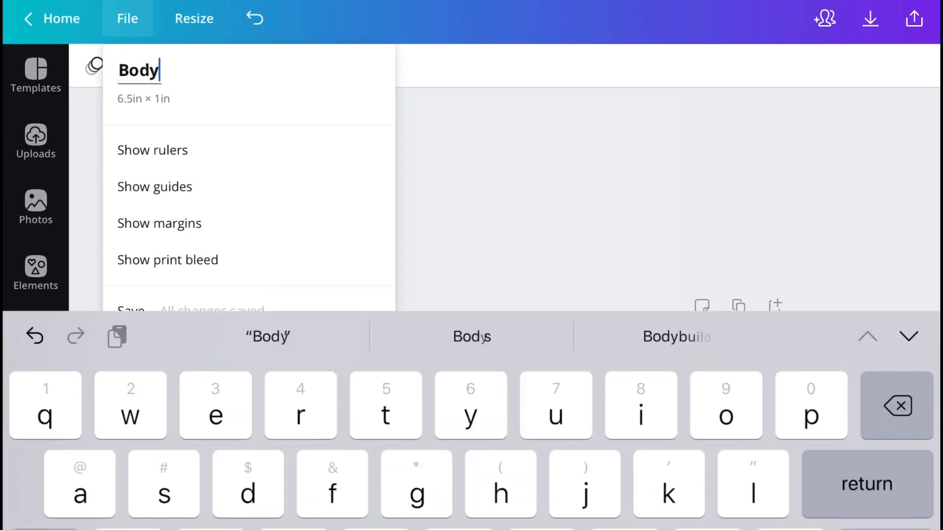
{"action": "type", "text": "Butter L"}
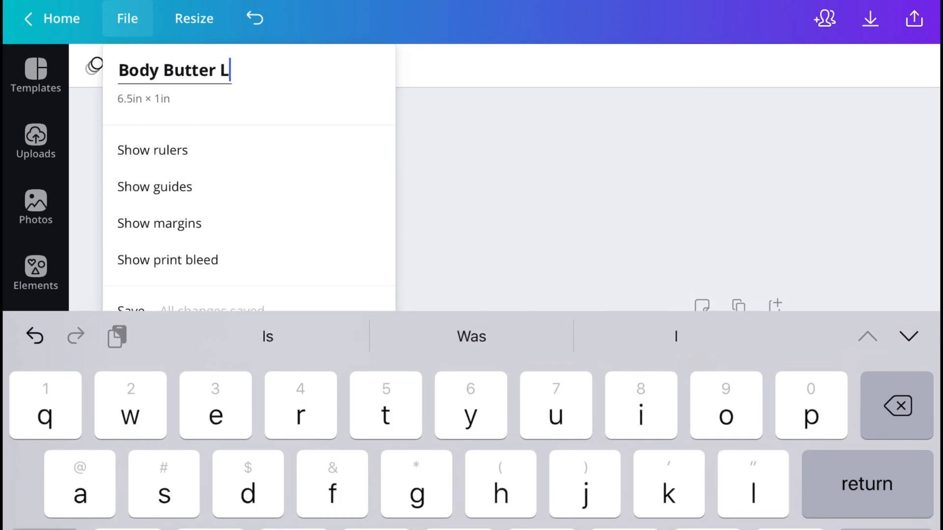
{"action": "type", "text": "abel"}
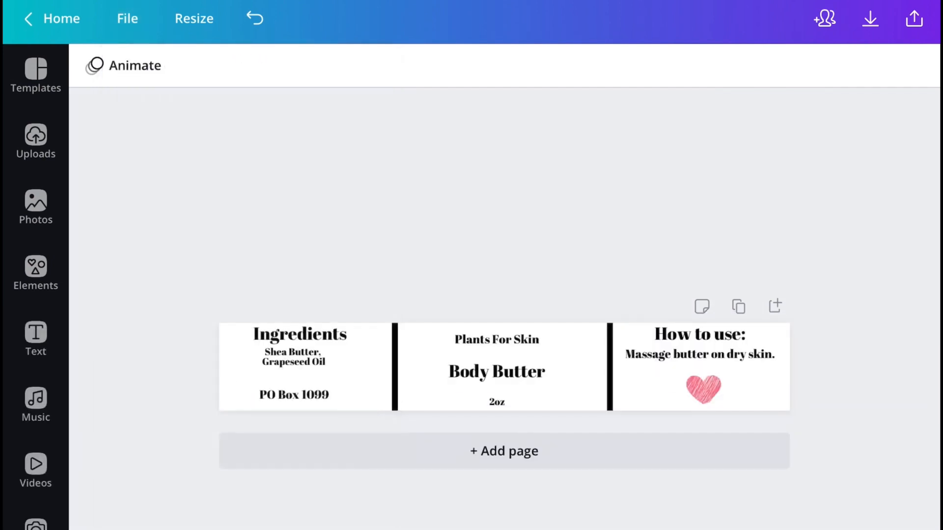
{"action": "left_click", "coordinate": [869, 18]}
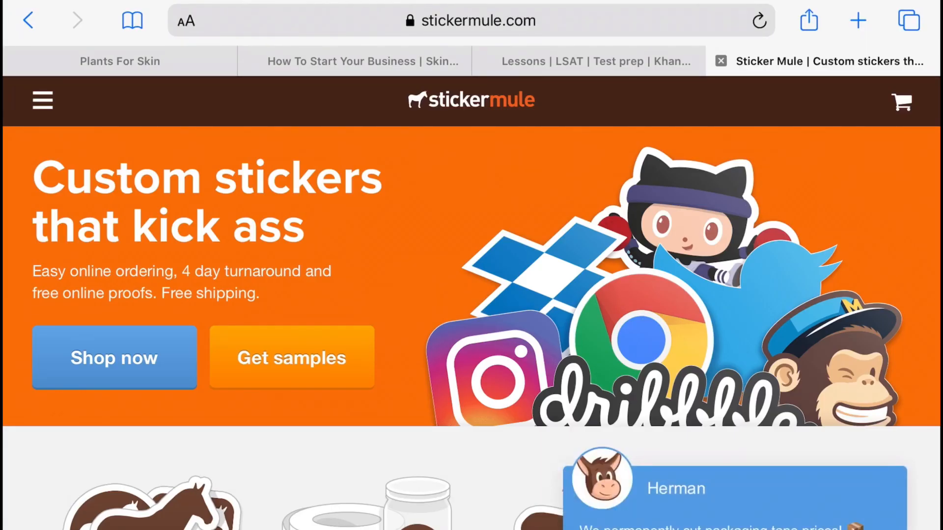
Step: From Shop now, find and choose the Rectangle sheet labels product
{"action": "left_click", "coordinate": [42, 101]}
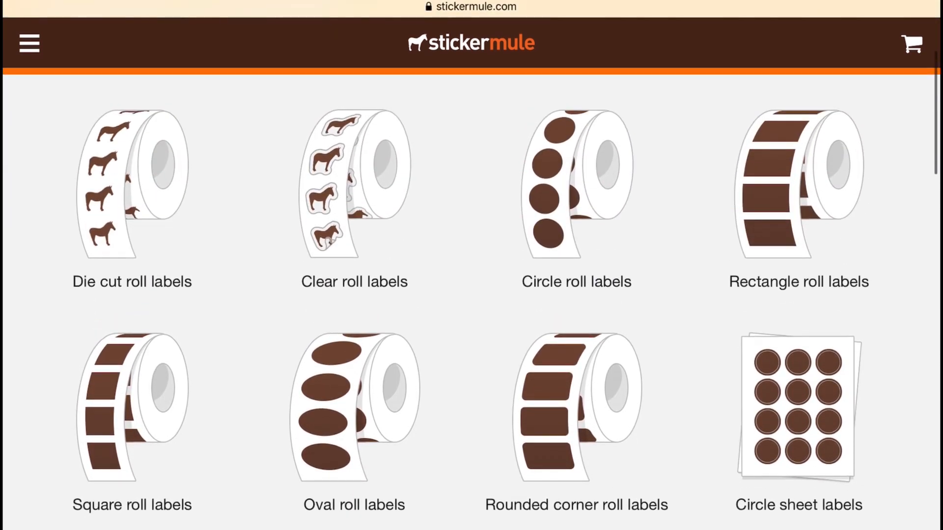
{"action": "scroll", "scroll_direction": "down", "scroll_amount": 3}
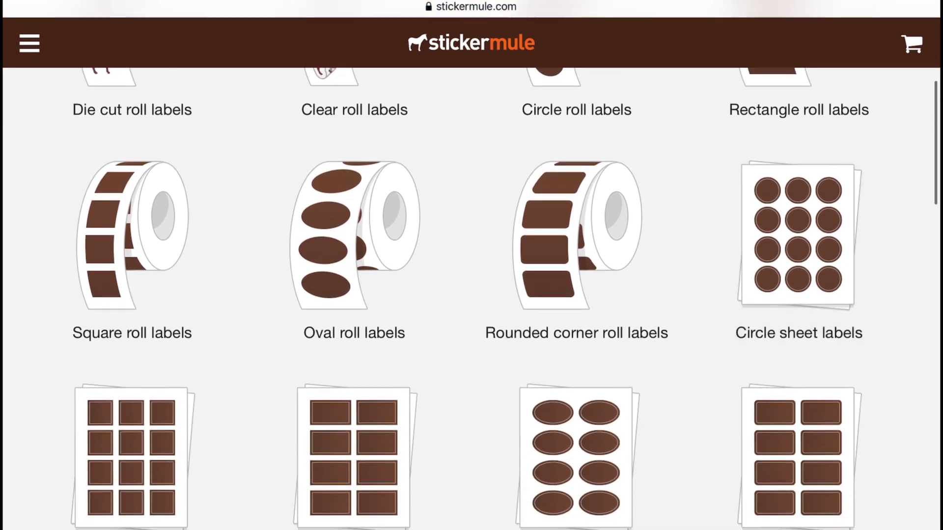
{"action": "scroll", "scroll_direction": "down", "scroll_amount": 3}
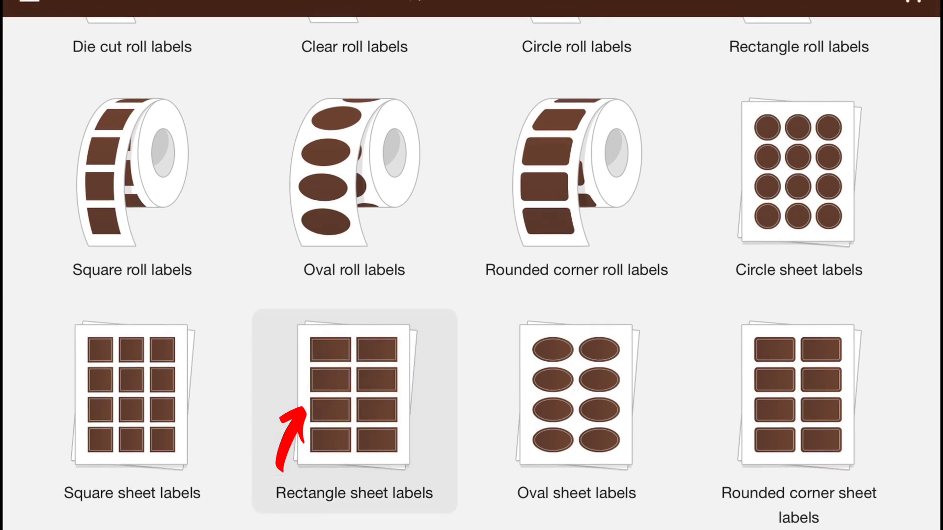
{"action": "left_click", "coordinate": [353, 409]}
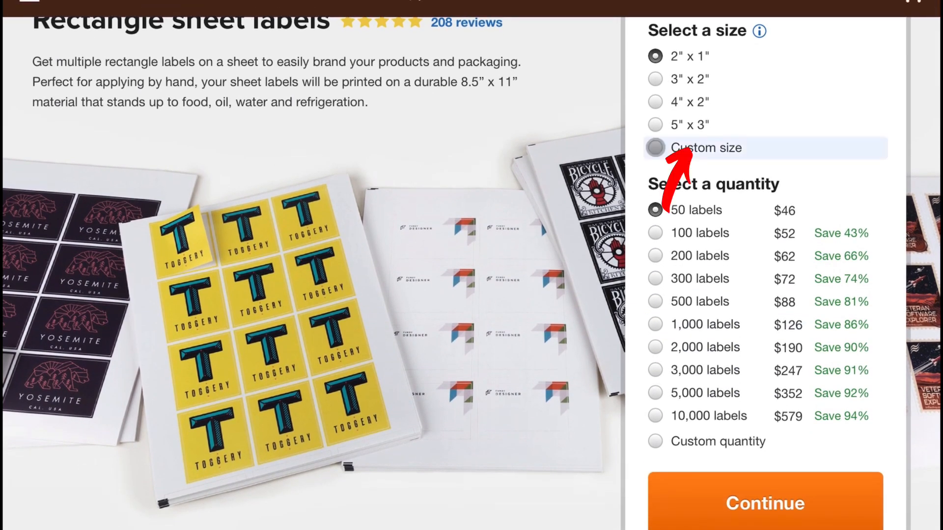
Step: Enter a custom 6.5 by 1 inch size with 50 labels and continue to artwork upload
{"action": "left_click", "coordinate": [654, 148]}
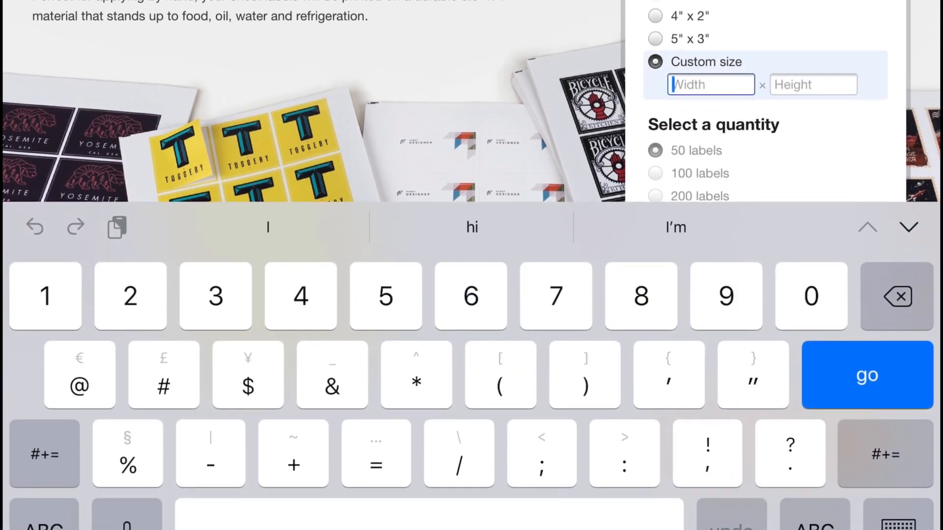
{"action": "type", "text": "6.5"}
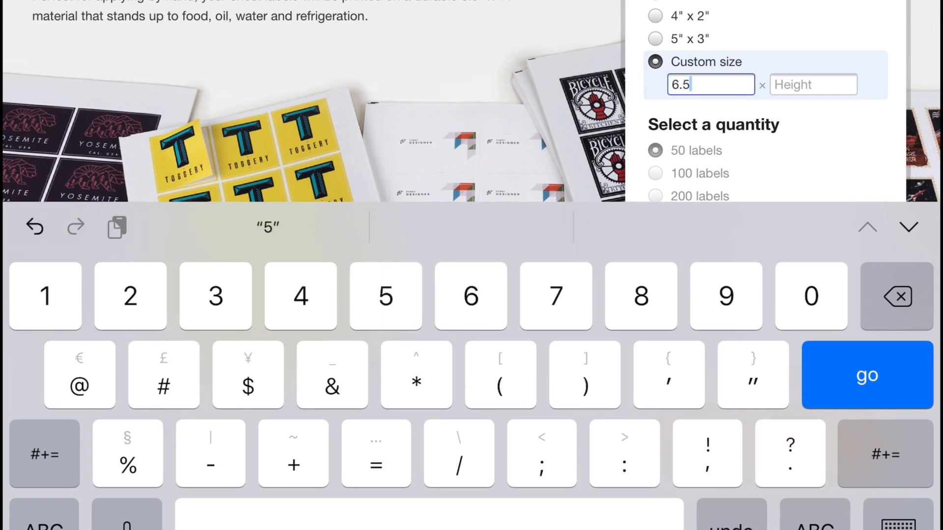
{"action": "type", "text": "1"}
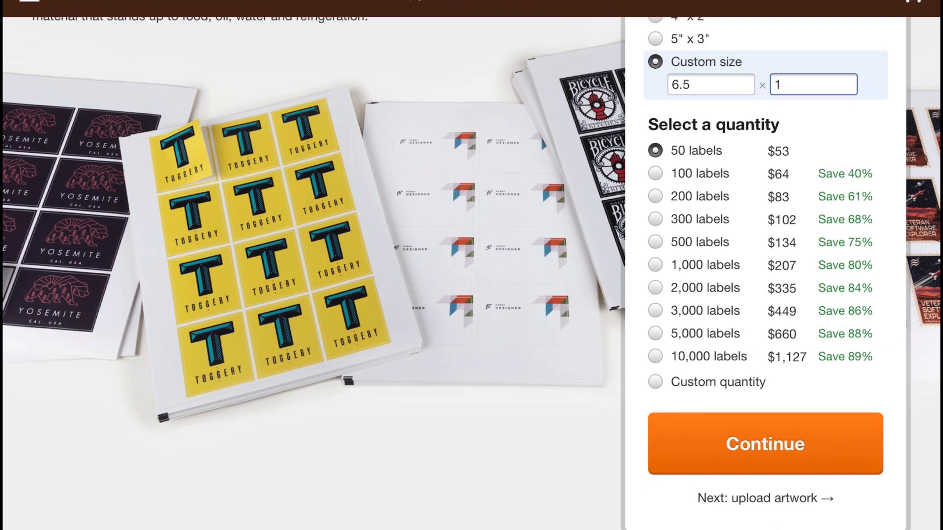
{"action": "left_click", "coordinate": [764, 444]}
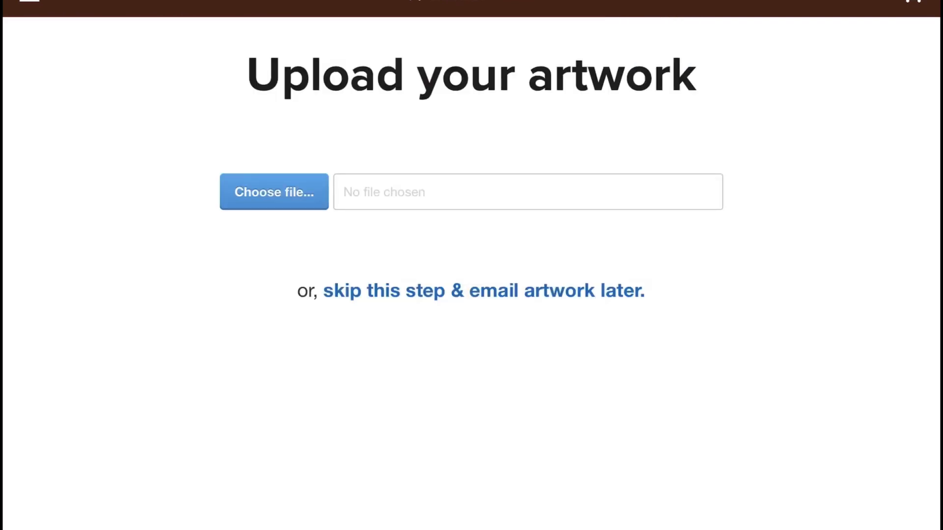
Step: Upload the label artwork for 50 rectangle 6.5" x 1" sheet labels ($53) and proceed to checkout
{"action": "left_click", "coordinate": [274, 191]}
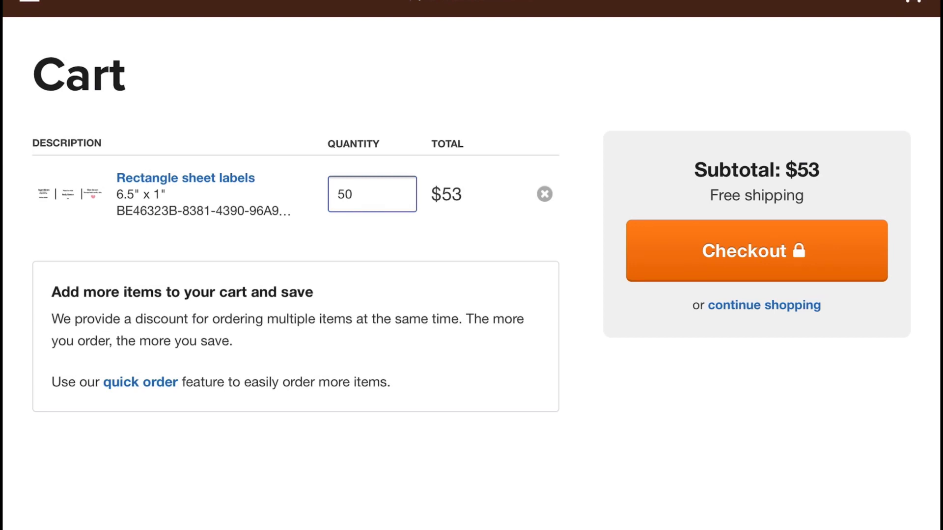
{"action": "left_click", "coordinate": [756, 251]}
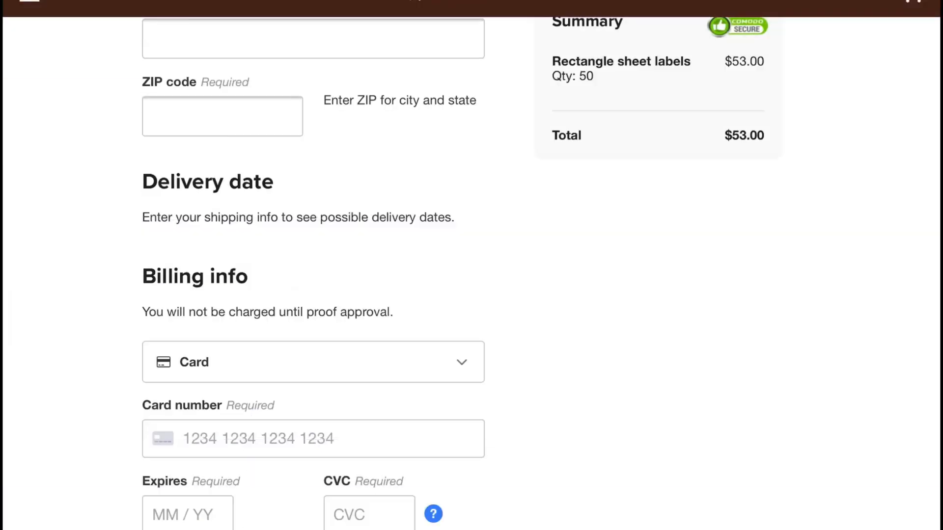
{"action": "scroll", "scroll_direction": "down", "scroll_amount": 3}
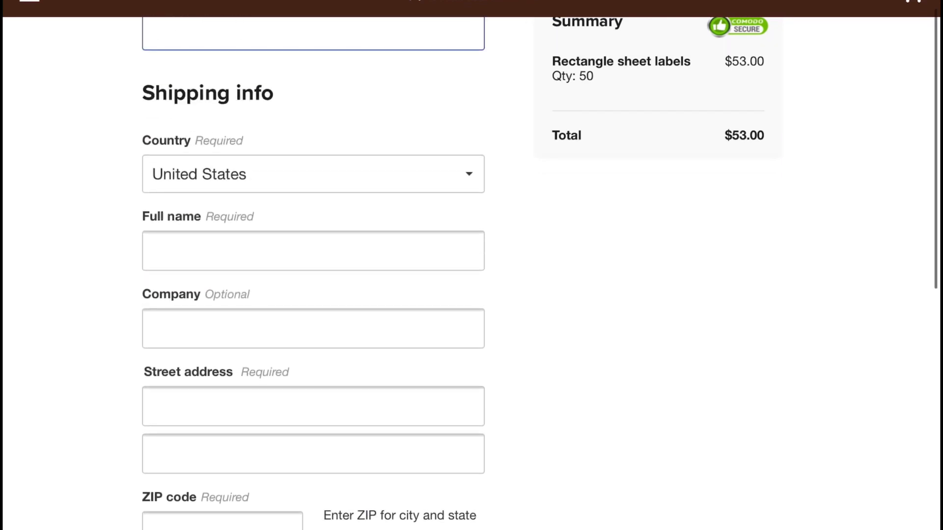
{"action": "scroll", "scroll_direction": "up", "scroll_amount": 3}
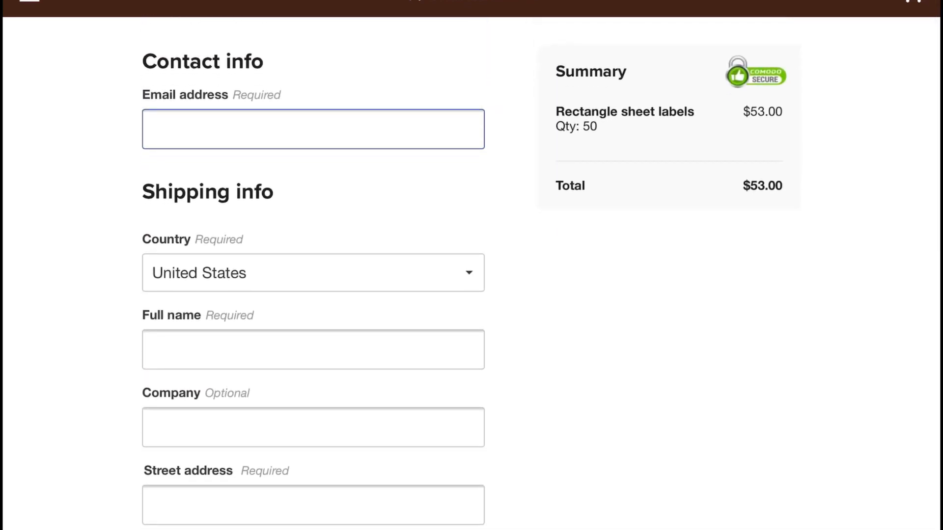
{"action": "scroll", "scroll_direction": "down", "scroll_amount": 3}
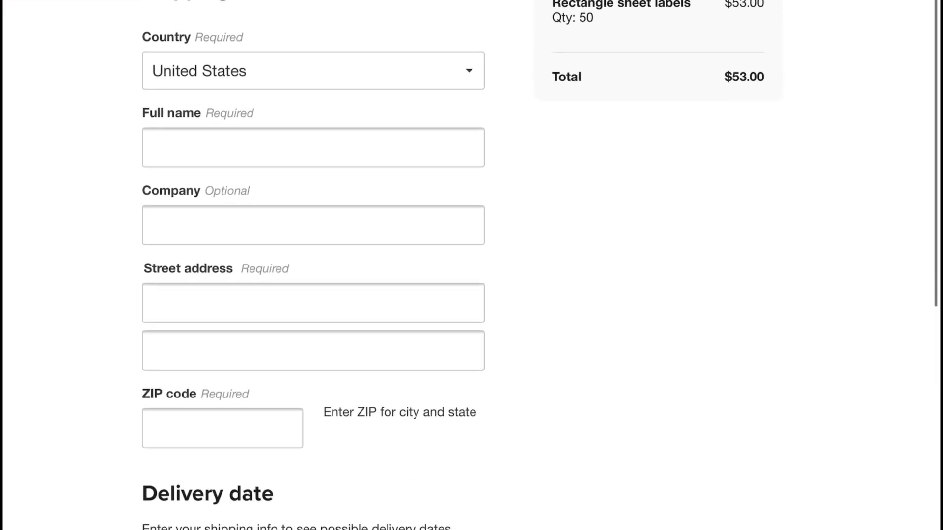